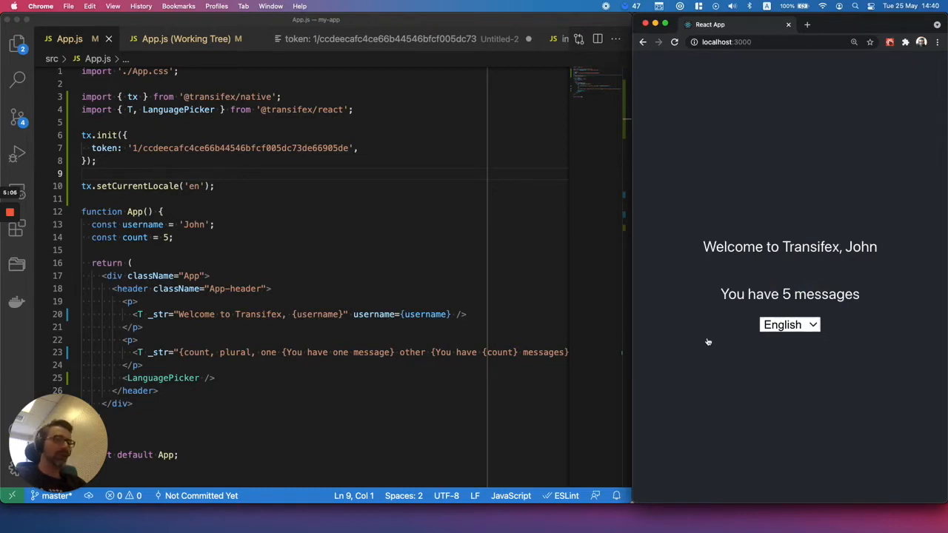
pyautogui.moveTo(699, 289)
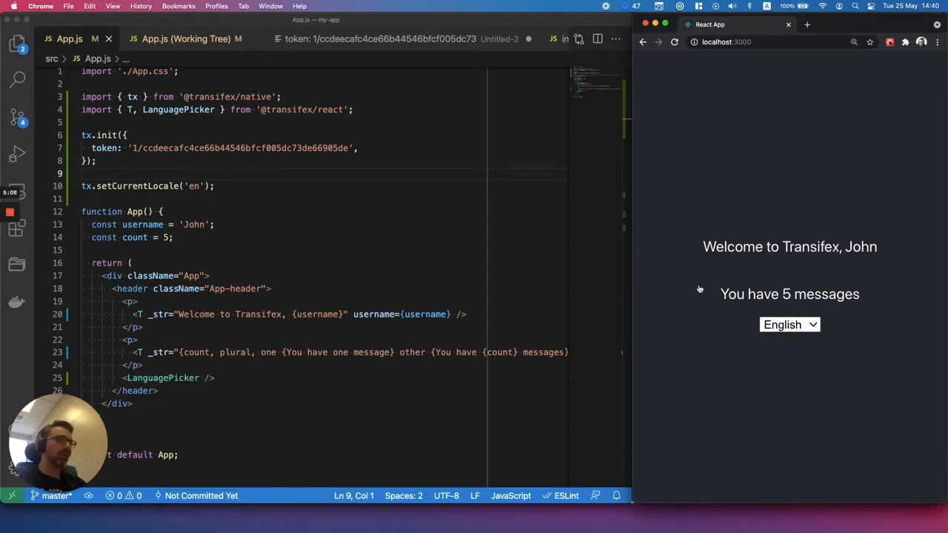
pyautogui.moveTo(706, 249)
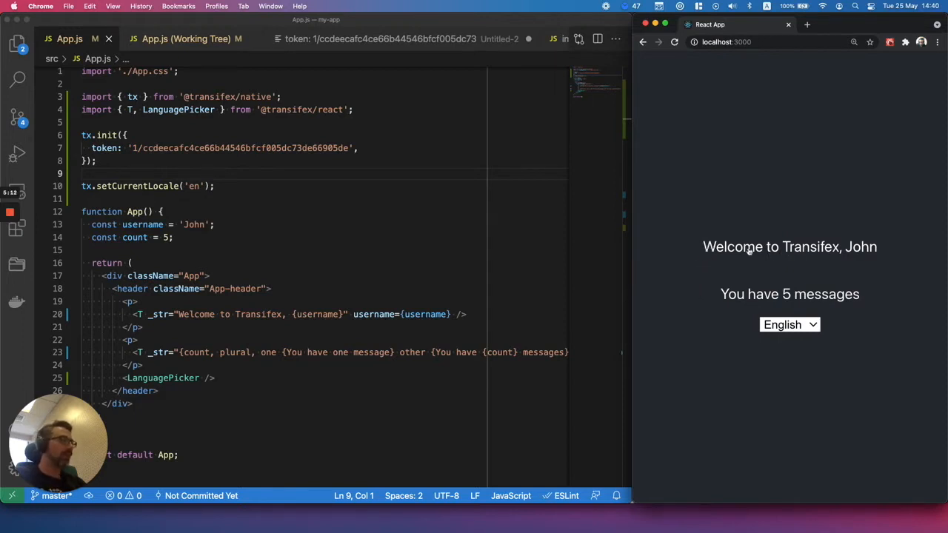
pyautogui.moveTo(659, 274)
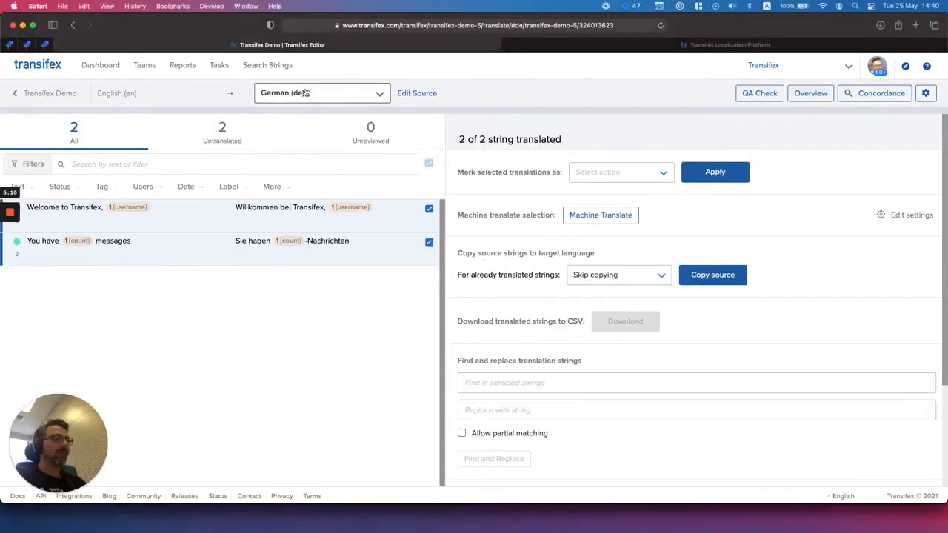
# Step: Open the English source text of the 'Welcome to Transifex, {username}' string for editing
pyautogui.click(322, 93)
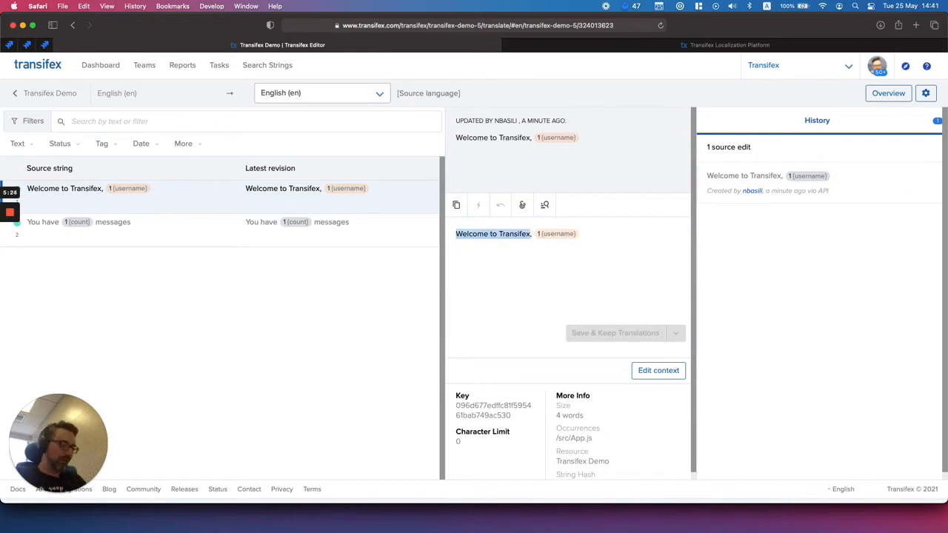
# Step: Rewrite the source text as 'Hello {username}, welcome to Transifex' and save, keeping translations
pyautogui.write('Hello {username')
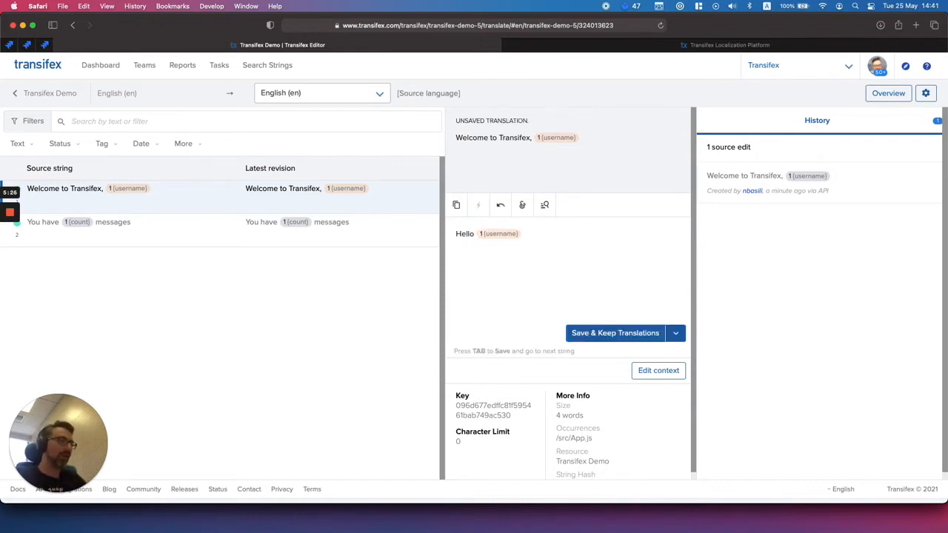
pyautogui.write(',')
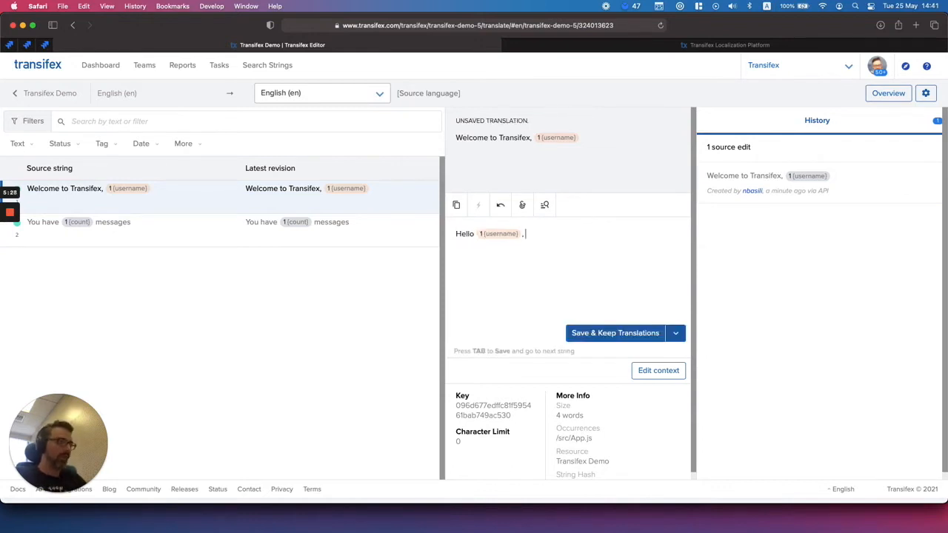
pyautogui.write('welcome to Transifex')
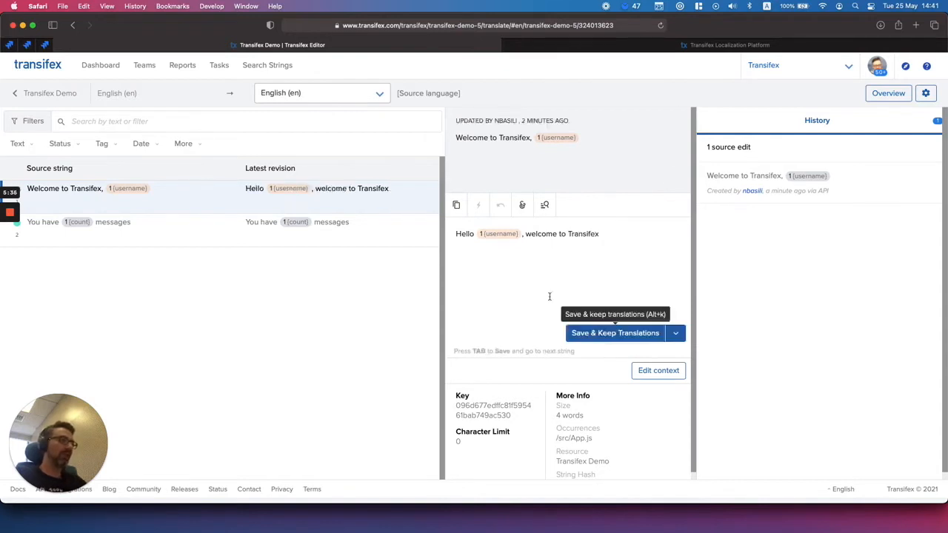
pyautogui.click(615, 332)
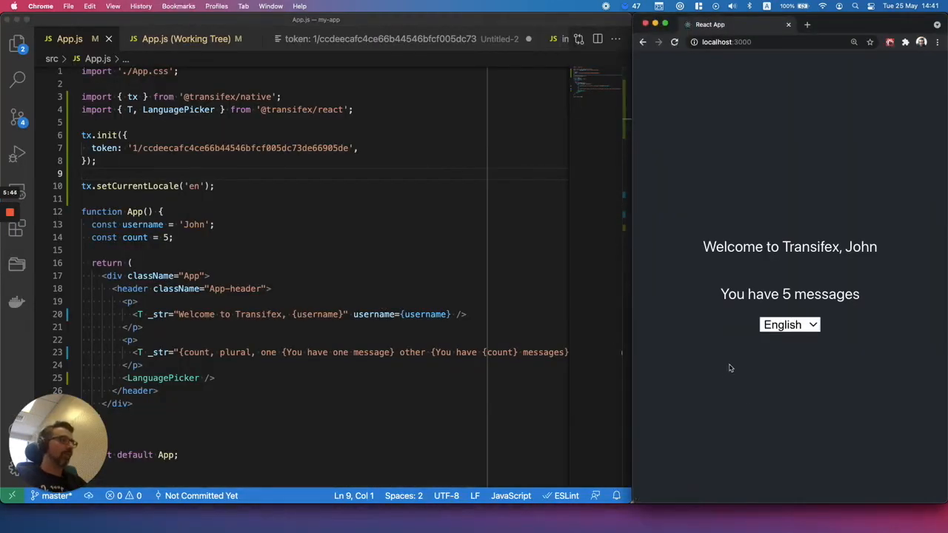
pyautogui.moveTo(691, 363)
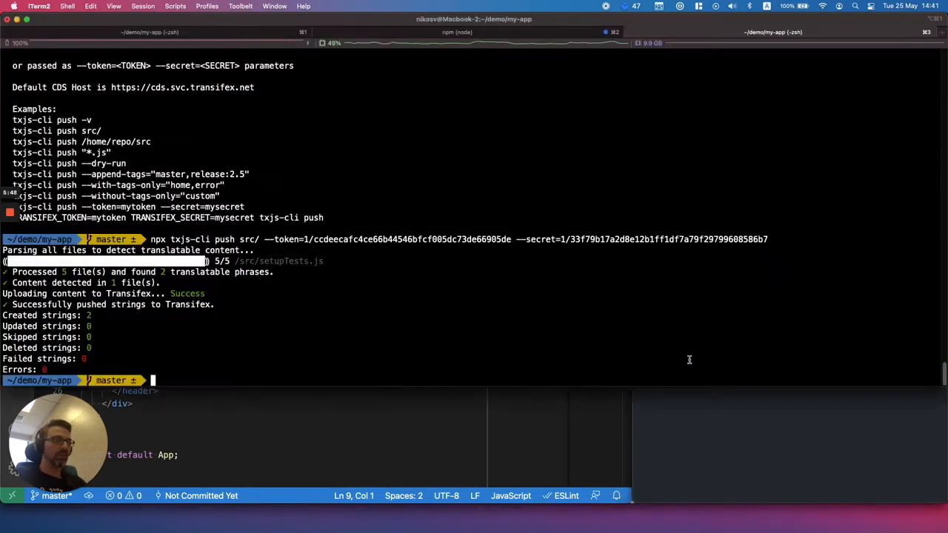
pyautogui.moveTo(517, 287)
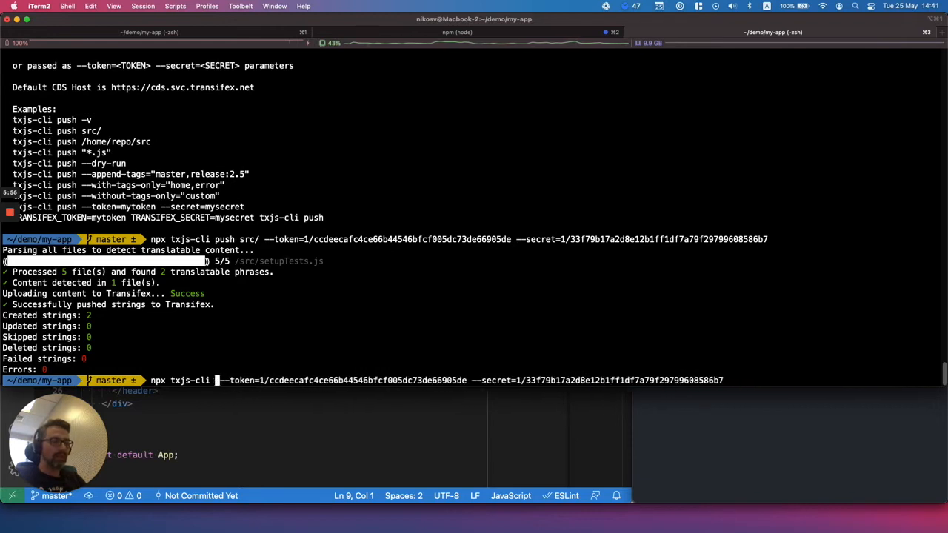
# Step: Run 'npx txjs-cli invalidate' and confirm the app shows 'Hello John, welcome to Transifex'
pyautogui.write('inv')
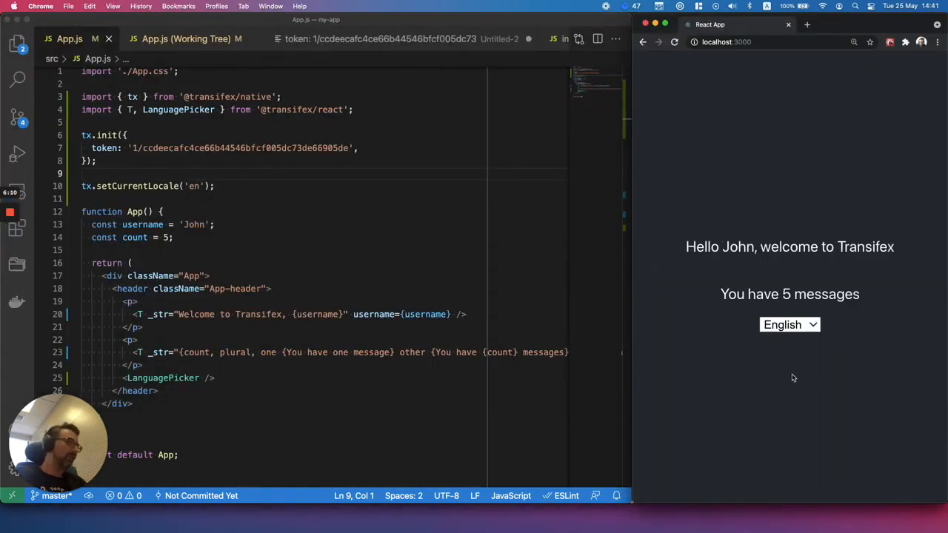
pyautogui.moveTo(685, 246); pyautogui.dragTo(770, 247)
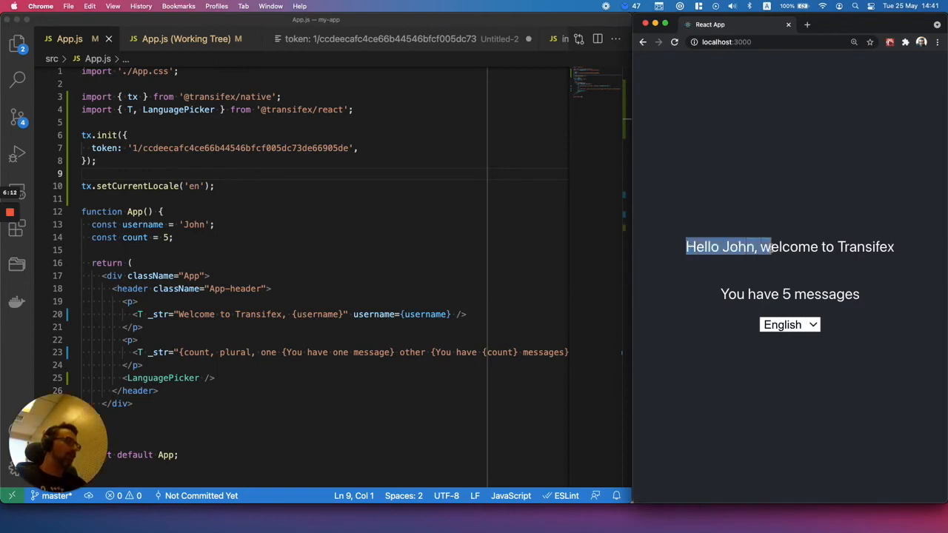